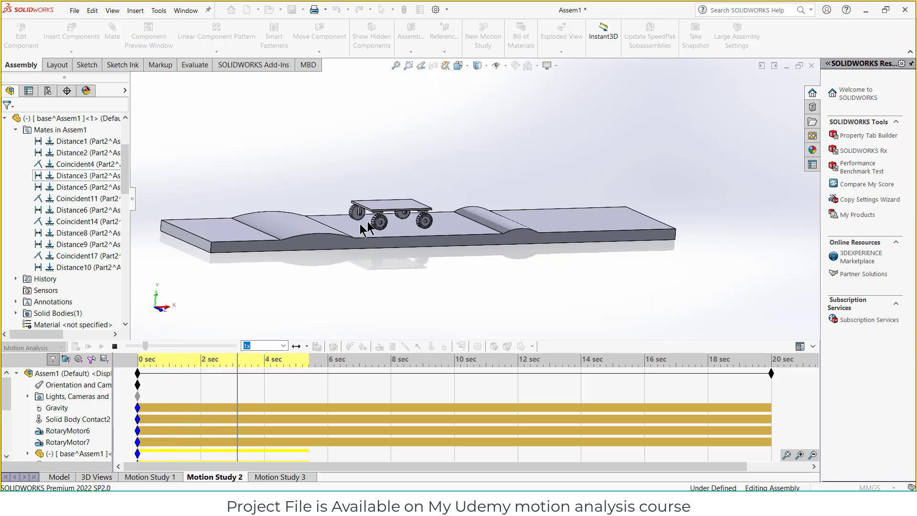
Step: Replay and stop Motion Study 2, orbit toward the cart, and switch to the empty Motion Study 3
{"action": "left_click", "coordinate": [116, 346]}
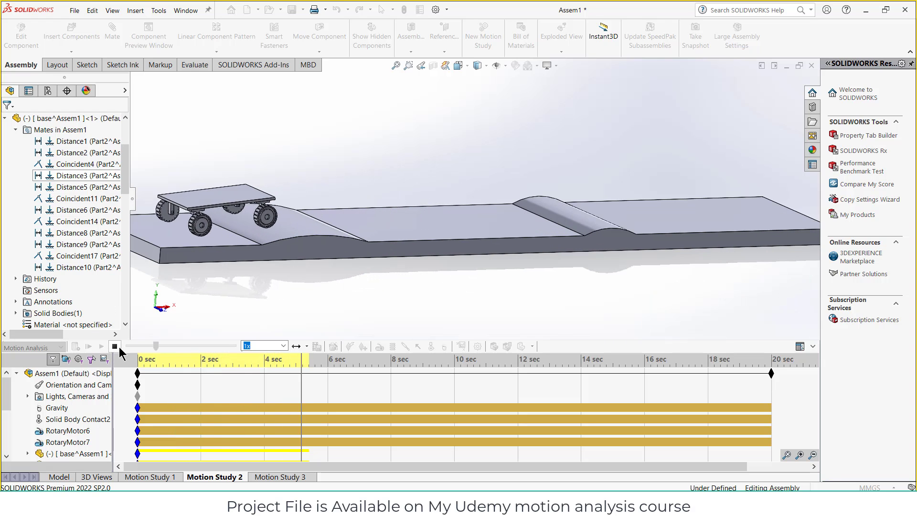
{"action": "left_click", "coordinate": [280, 477]}
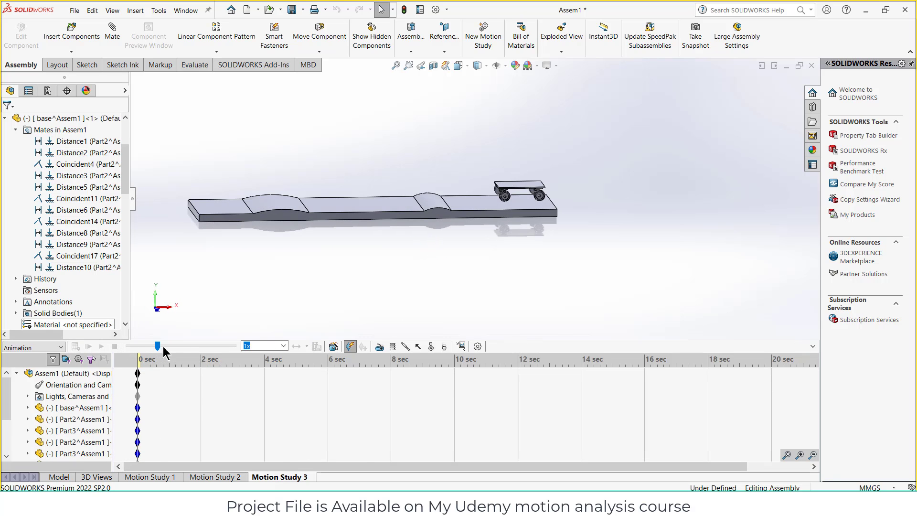
{"action": "left_click_drag", "start_coordinate": [157, 346], "coordinate": [130, 346]}
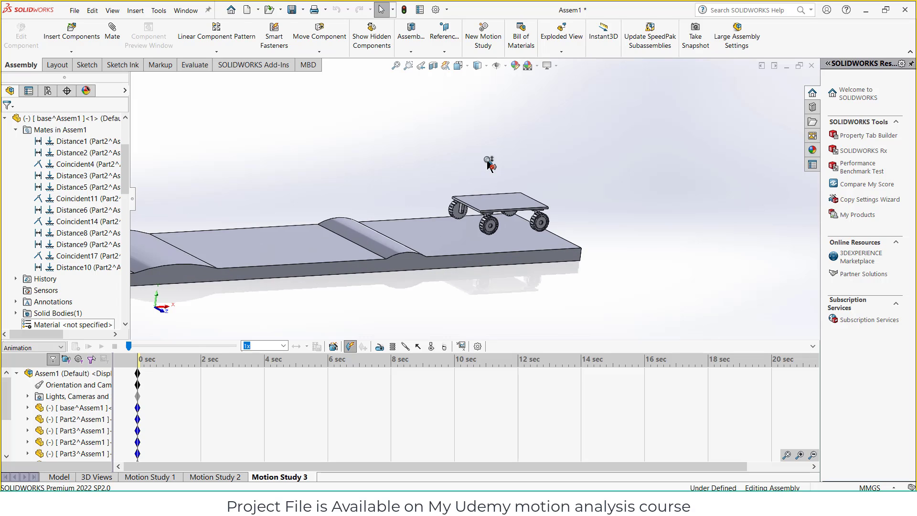
{"action": "left_click", "coordinate": [551, 239]}
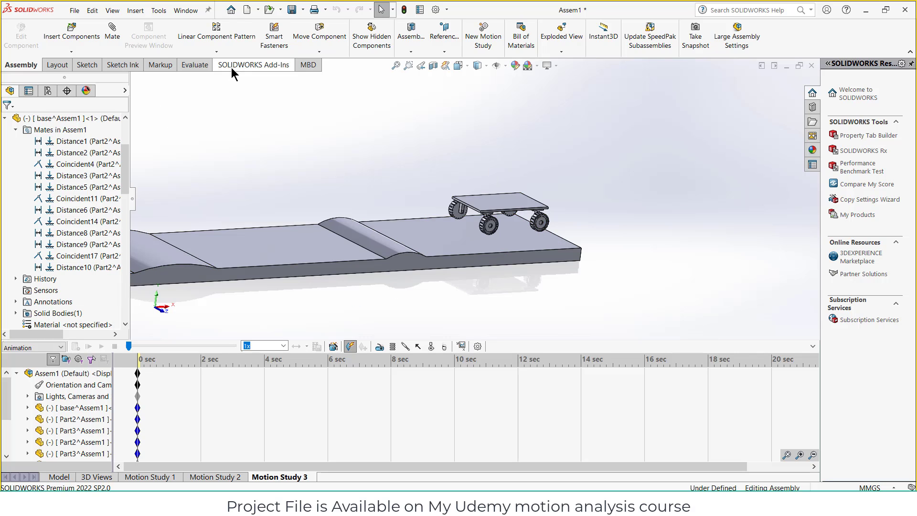
Step: Enable SOLIDWORKS Motion and change the study type from Animation to Motion Analysis
{"action": "left_click", "coordinate": [254, 65]}
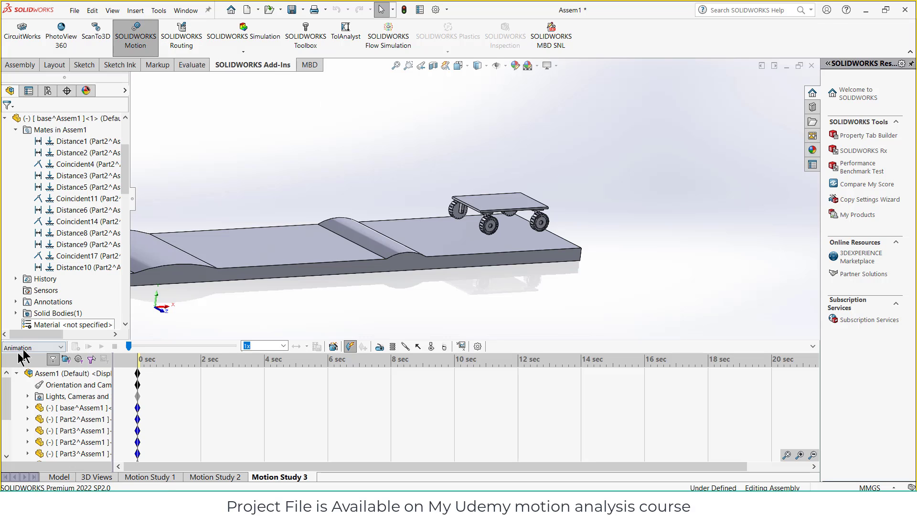
{"action": "left_click", "coordinate": [32, 346]}
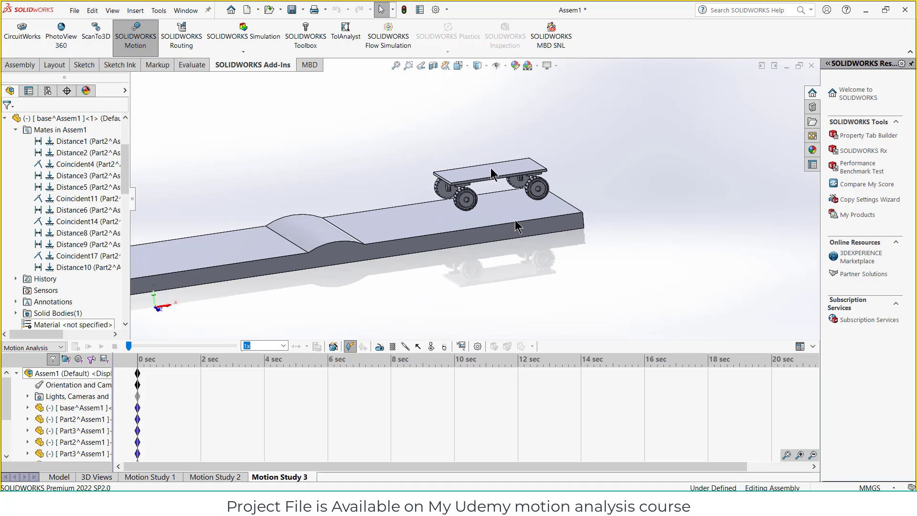
{"action": "mouse_move", "coordinate": [460, 228]}
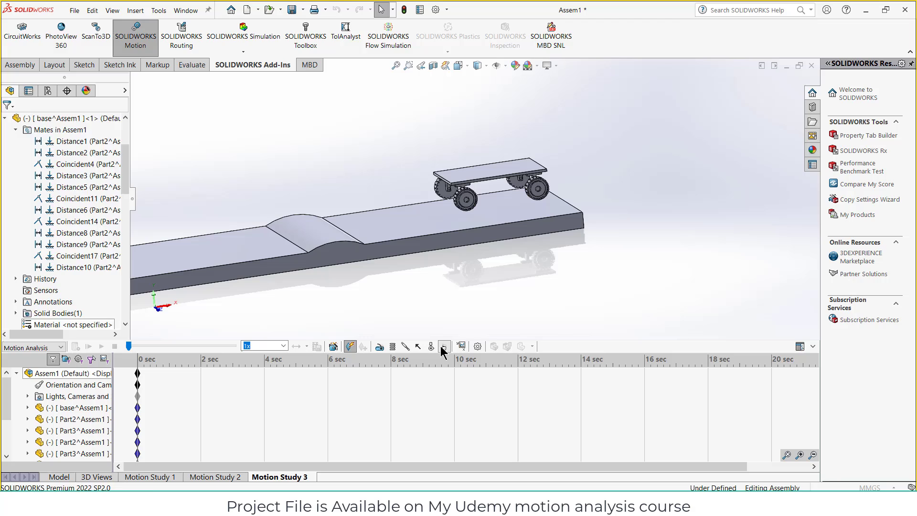
Step: Add standard-strength gravity aimed along the track's vertical edge and confirm it
{"action": "left_click", "coordinate": [442, 348]}
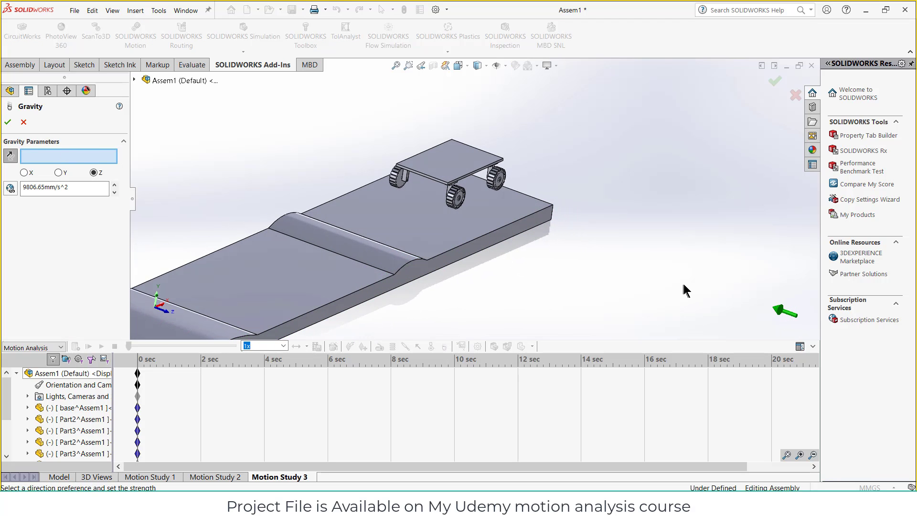
{"action": "mouse_move", "coordinate": [656, 276]}
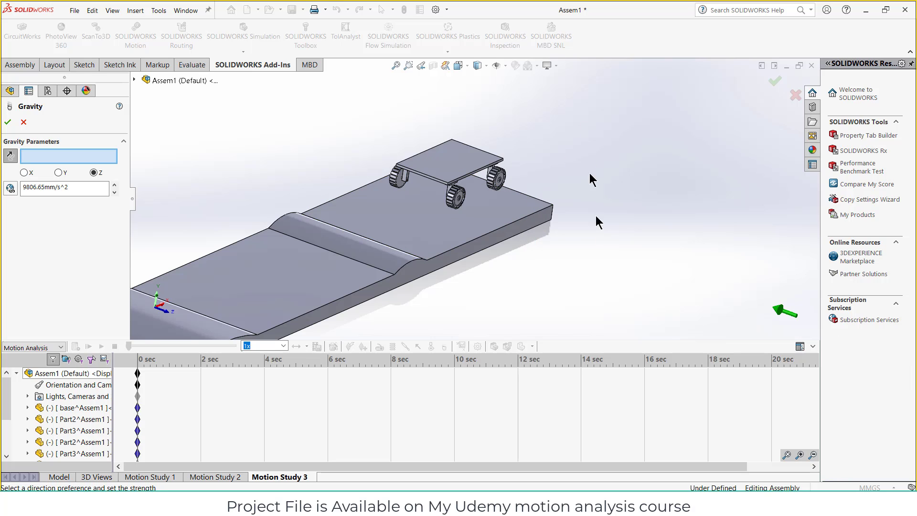
{"action": "mouse_move", "coordinate": [614, 130]}
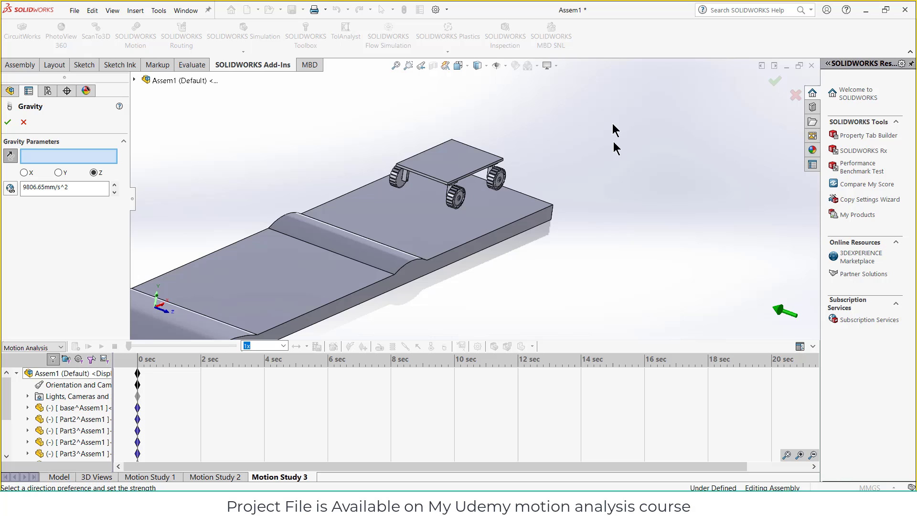
{"action": "mouse_move", "coordinate": [66, 165]}
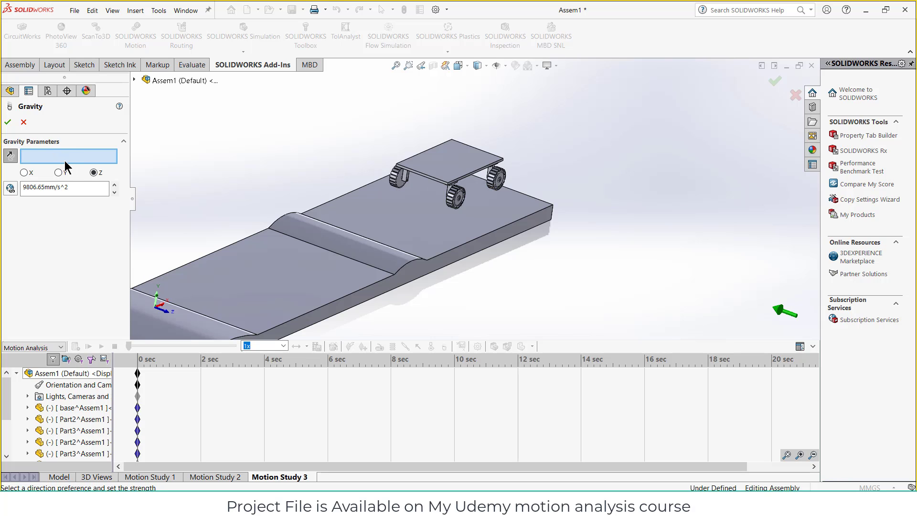
{"action": "left_click", "coordinate": [550, 213]}
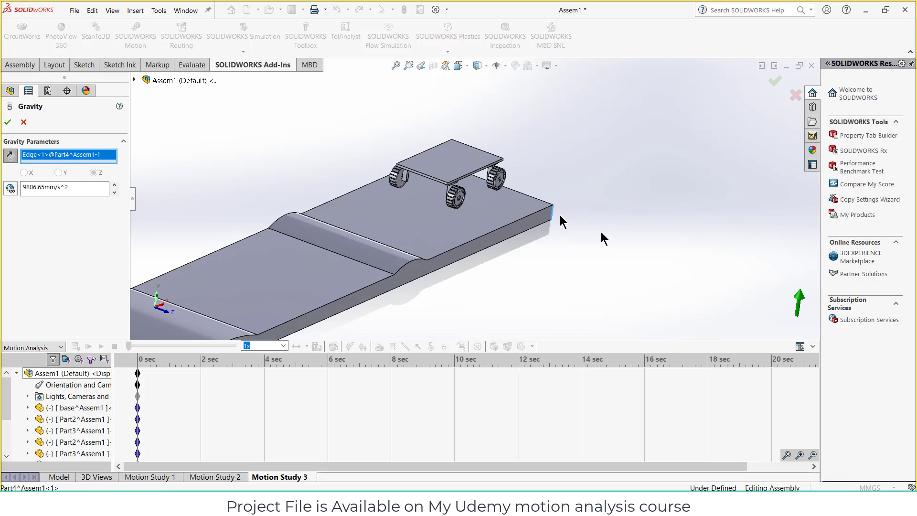
{"action": "mouse_move", "coordinate": [812, 215]}
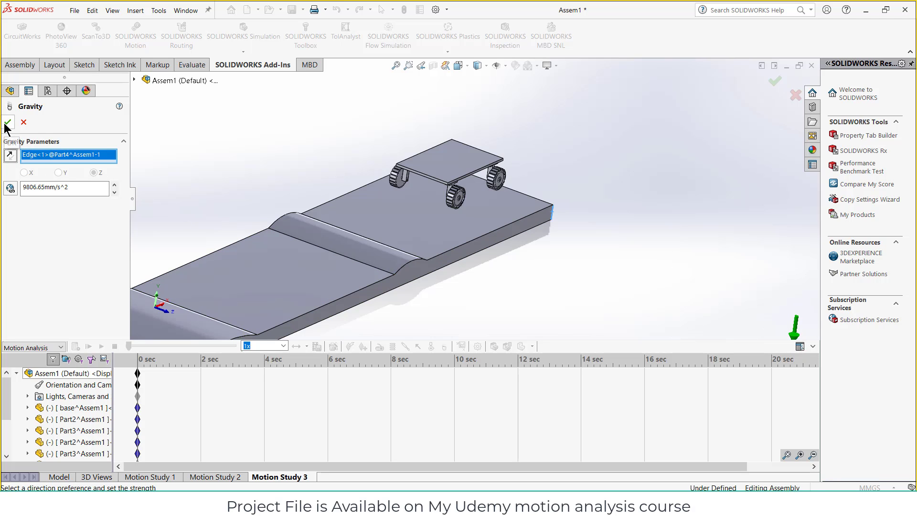
{"action": "left_click", "coordinate": [8, 122]}
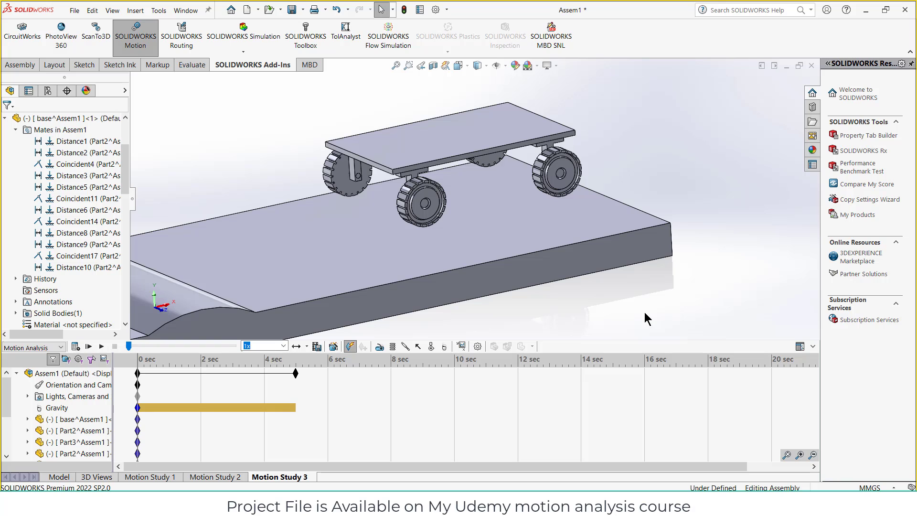
{"action": "mouse_move", "coordinate": [431, 346]}
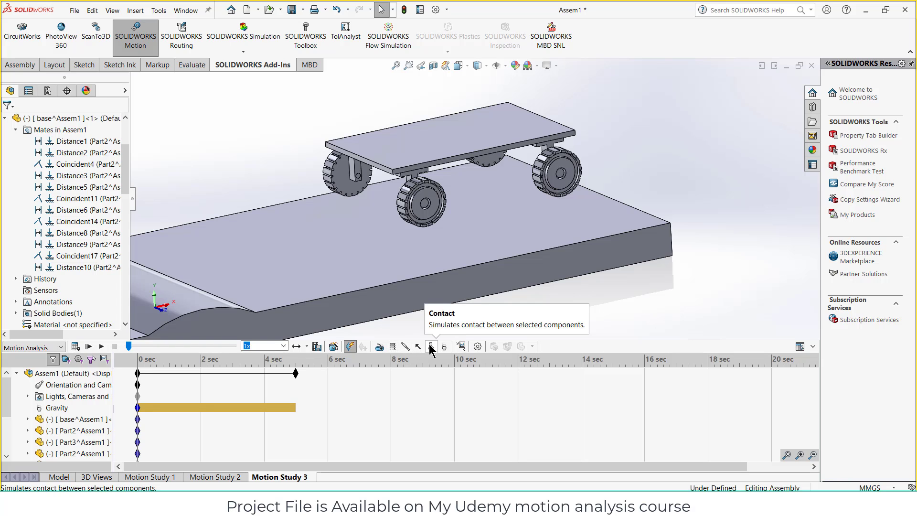
Step: Define grouped contact with the wheels and track as groups, using a friction value of .5
{"action": "left_click", "coordinate": [431, 346]}
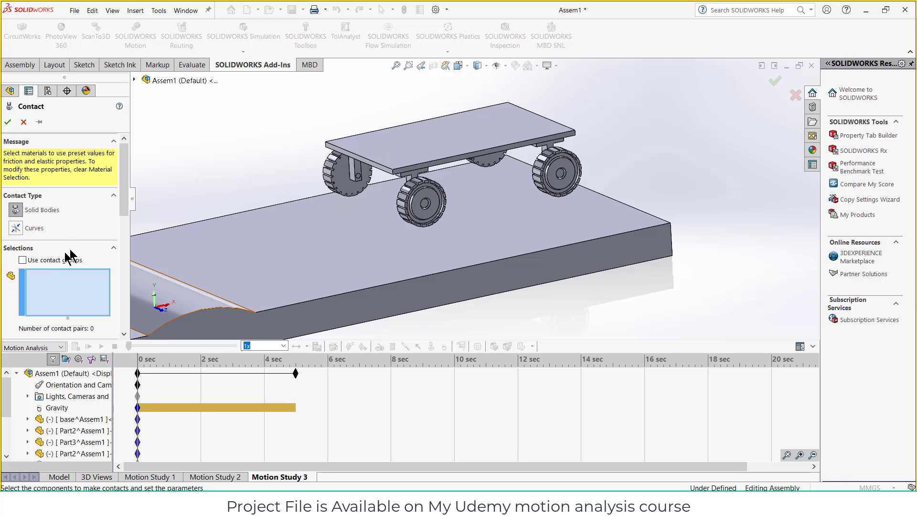
{"action": "left_click", "coordinate": [22, 260]}
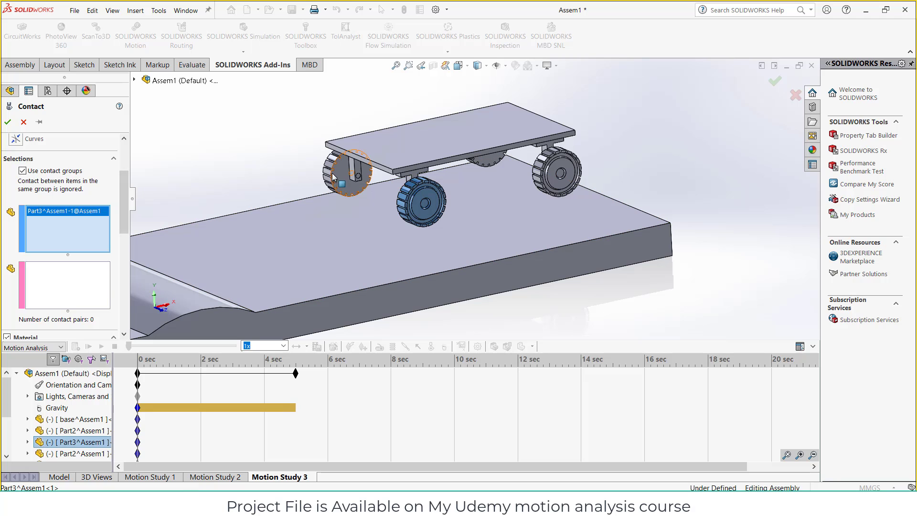
{"action": "left_click", "coordinate": [488, 144]}
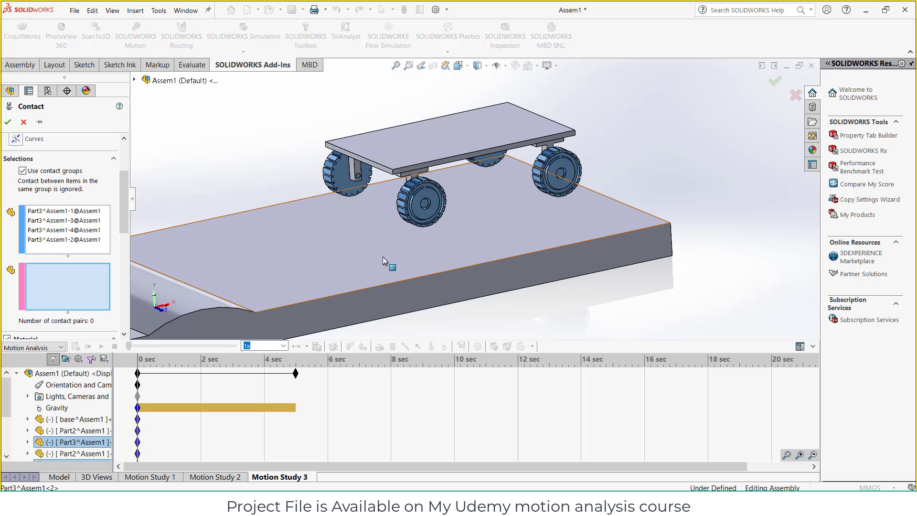
{"action": "left_click", "coordinate": [384, 262]}
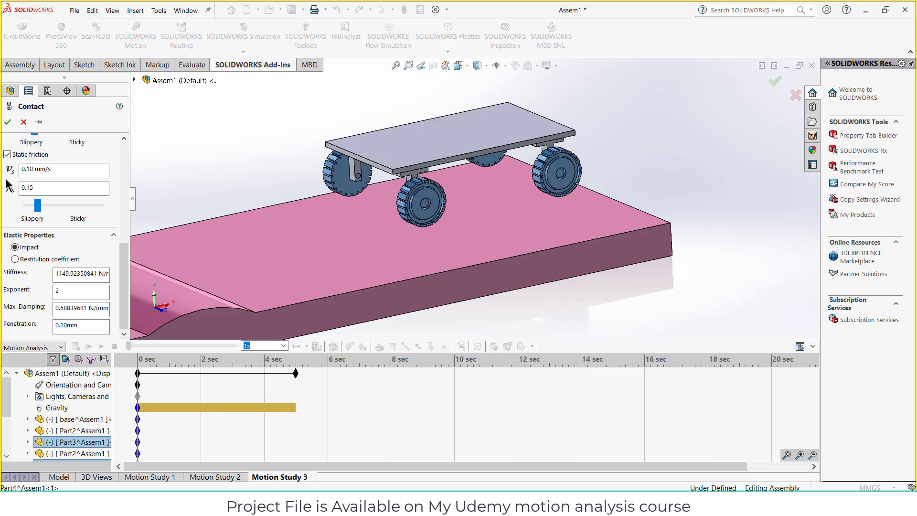
{"action": "scroll", "scroll_direction": "down", "scroll_amount": 3}
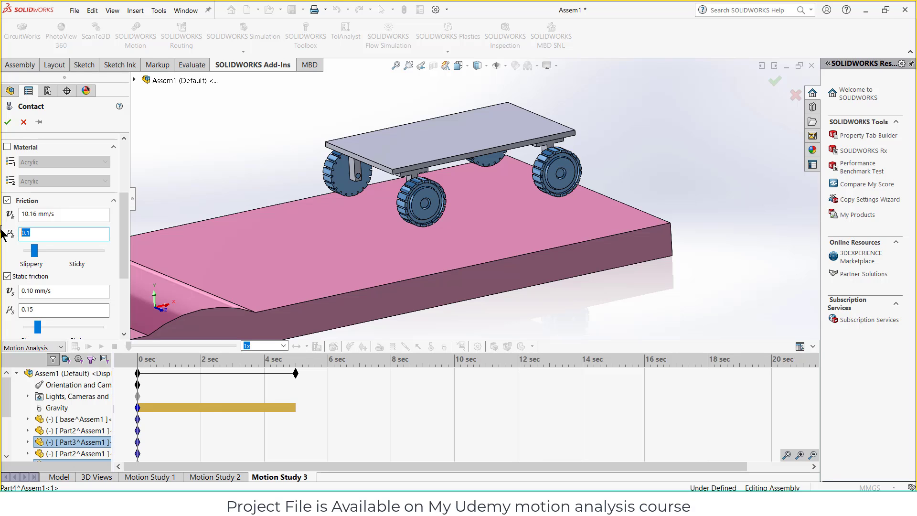
{"action": "type", "text": ".5"}
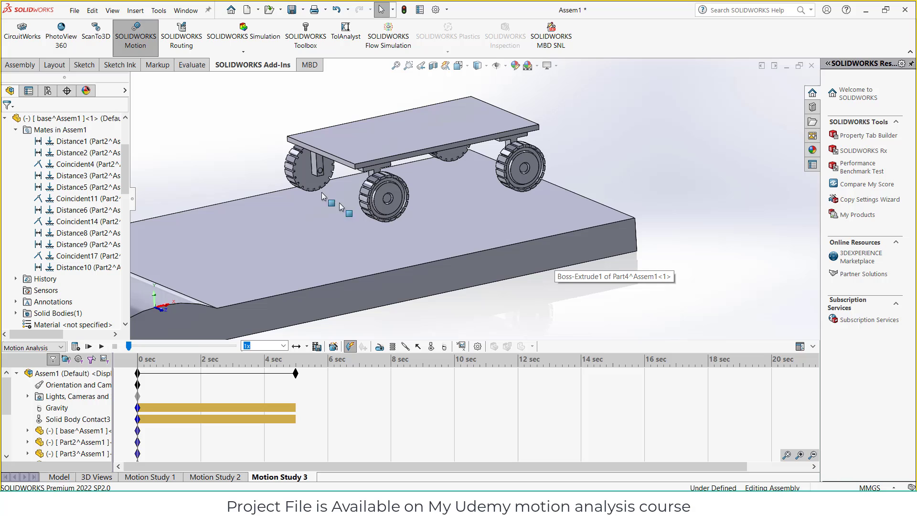
{"action": "mouse_move", "coordinate": [473, 173]}
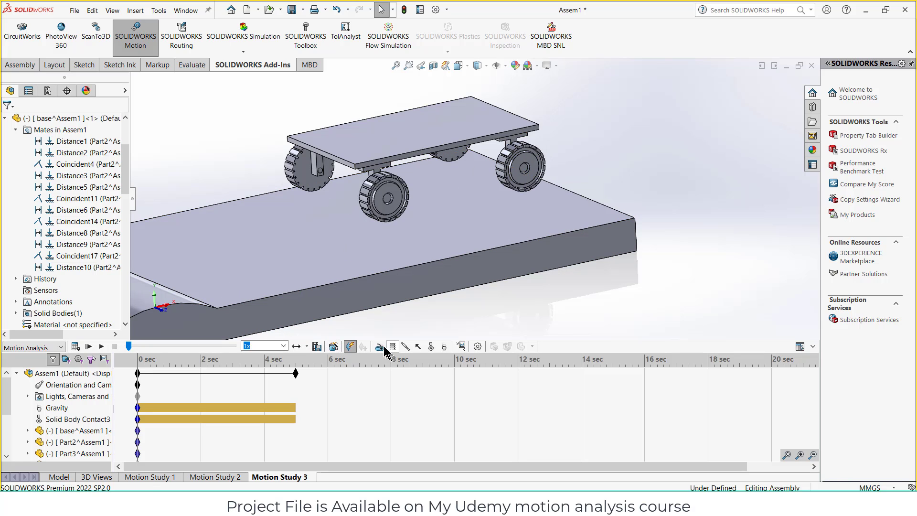
Step: Confirm a 100 RPM constant-speed rotary motor on one wheel and pick another wheel for a second motor
{"action": "left_click", "coordinate": [379, 346]}
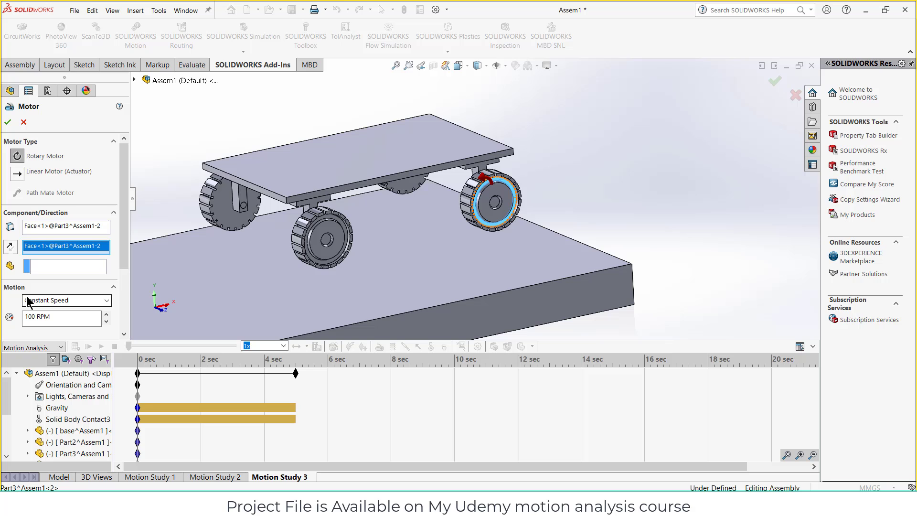
{"action": "left_click", "coordinate": [8, 121]}
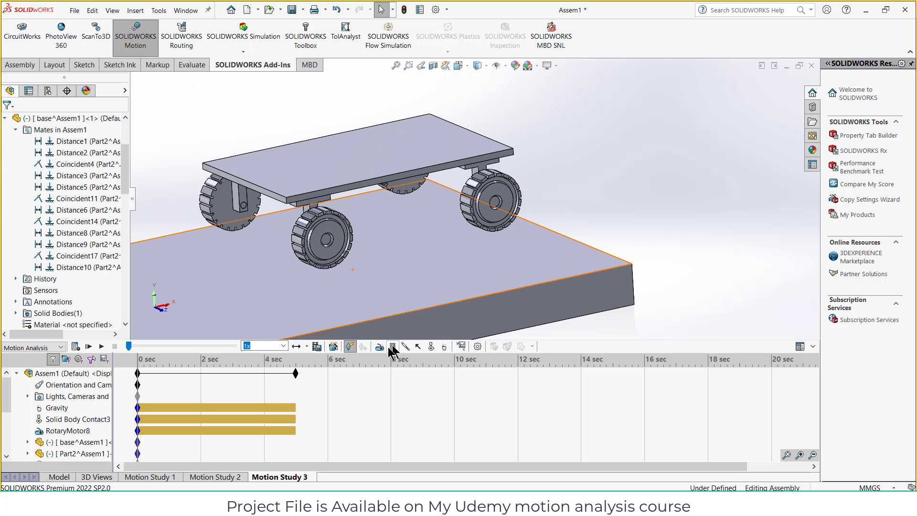
{"action": "left_click", "coordinate": [379, 347]}
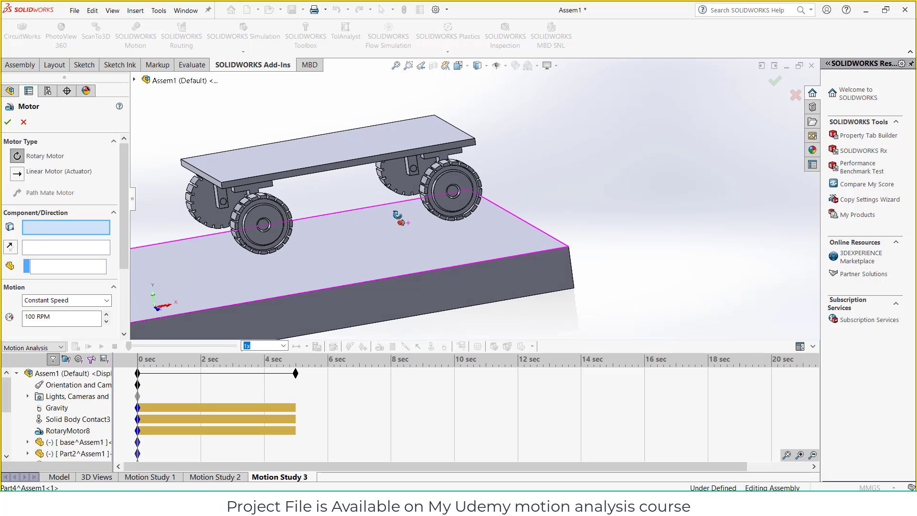
{"action": "left_click", "coordinate": [447, 172]}
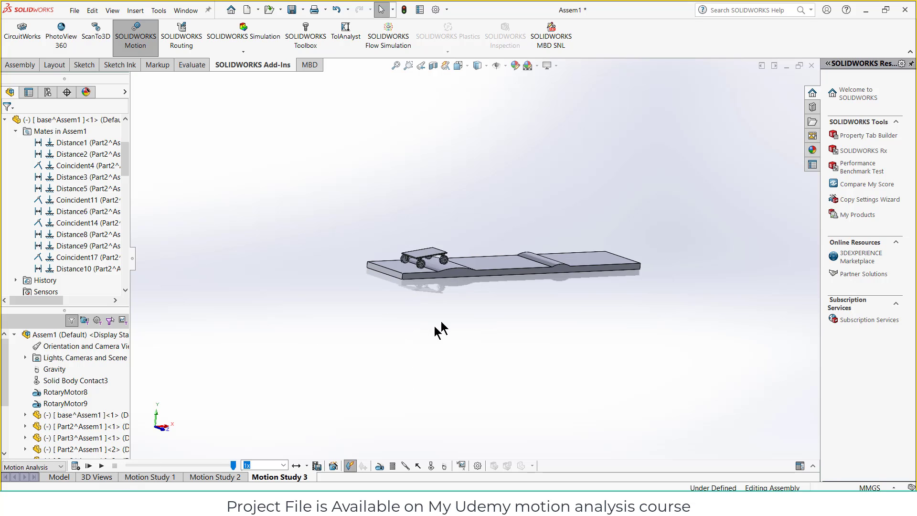
Step: Calculate Motion Study 3 and play the cart driving past the first bump twice
{"action": "left_click", "coordinate": [101, 466]}
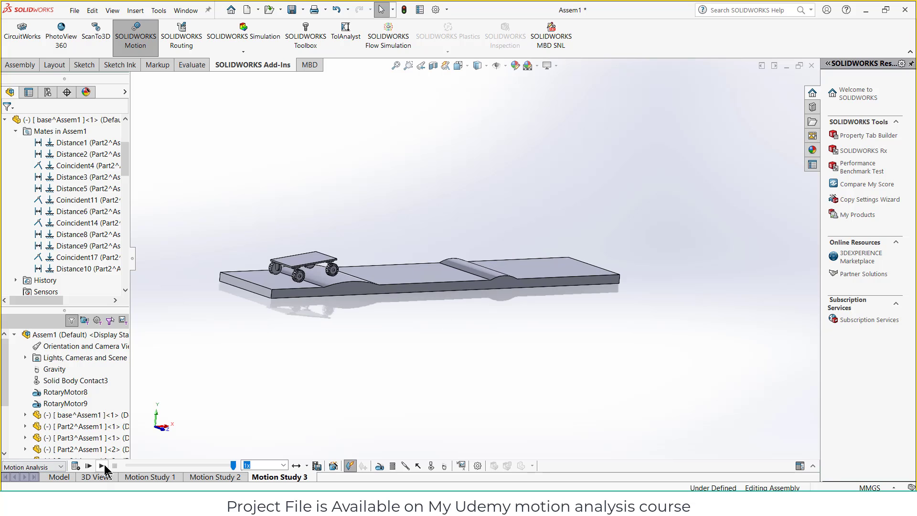
{"action": "left_click", "coordinate": [101, 465]}
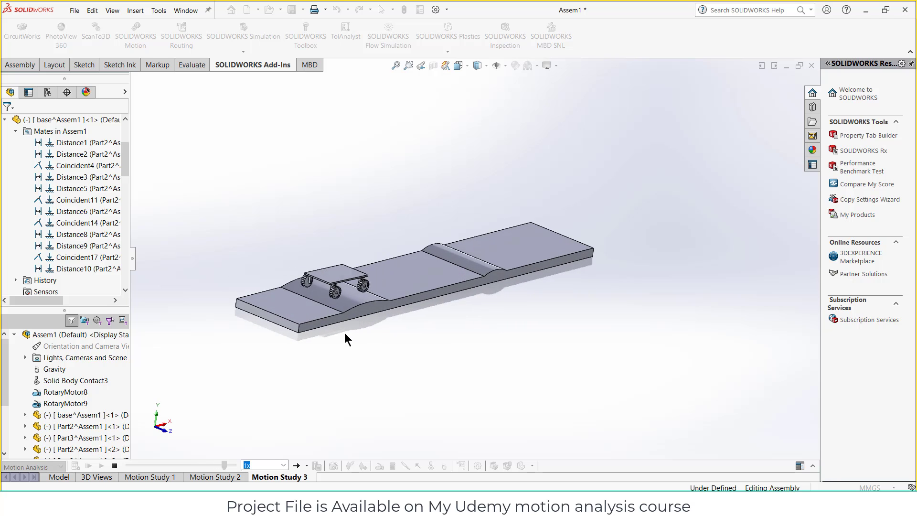
{"action": "left_click", "coordinate": [88, 466]}
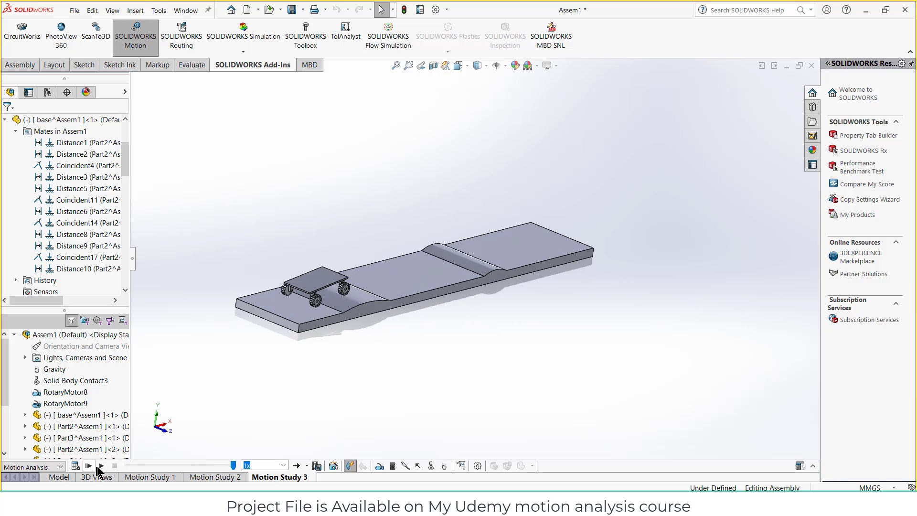
{"action": "mouse_move", "coordinate": [457, 66]}
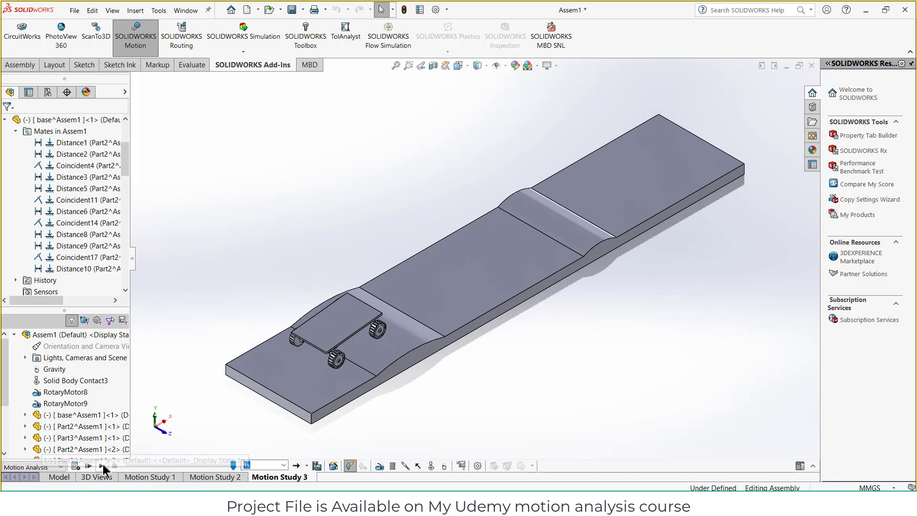
{"action": "left_click", "coordinate": [88, 465]}
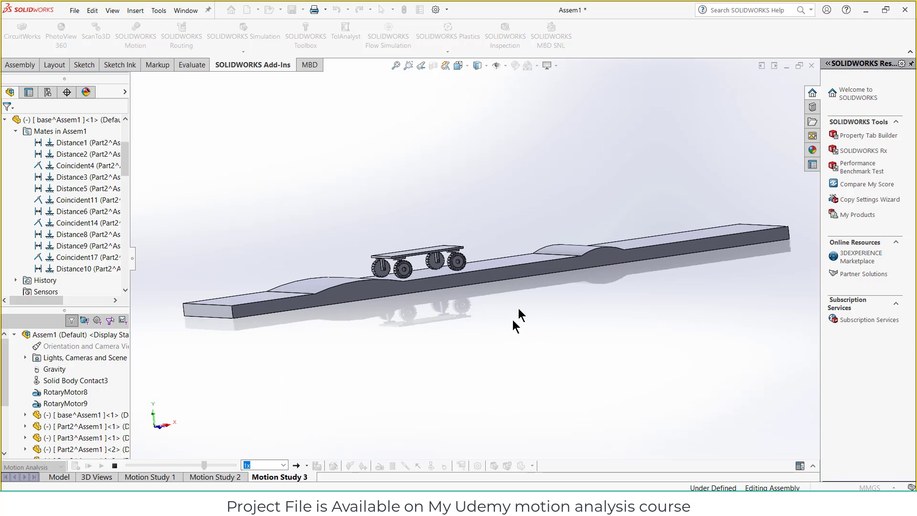
Step: Extend the timeline end key past 5 sec and recalculate the cart's run over both bumps
{"action": "left_click", "coordinate": [88, 465]}
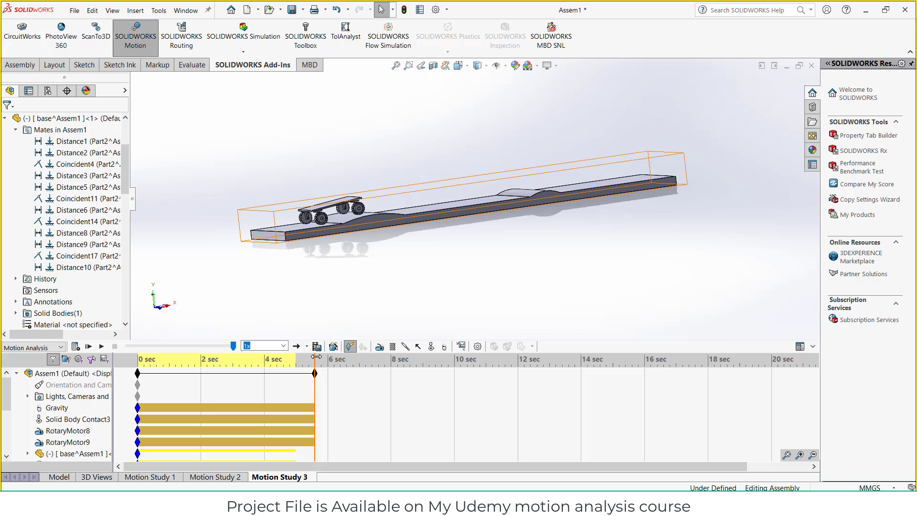
{"action": "left_click", "coordinate": [76, 345]}
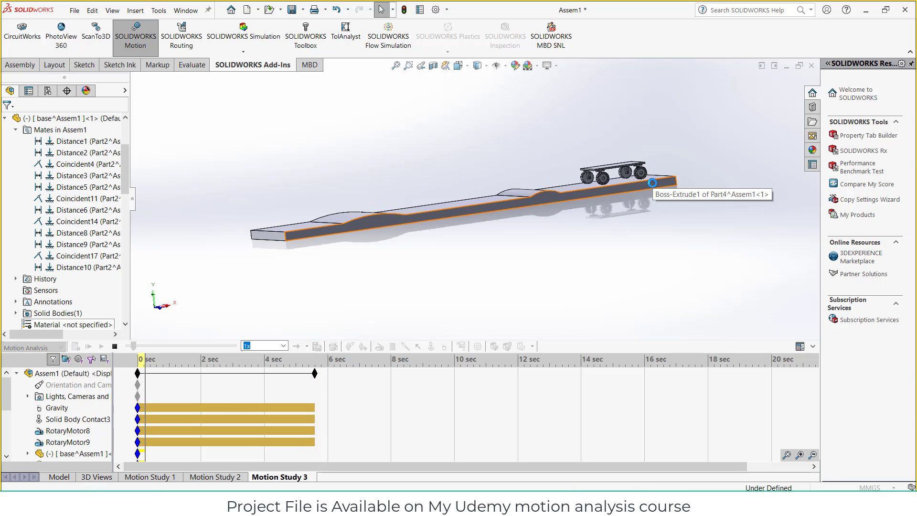
{"action": "left_click", "coordinate": [87, 346]}
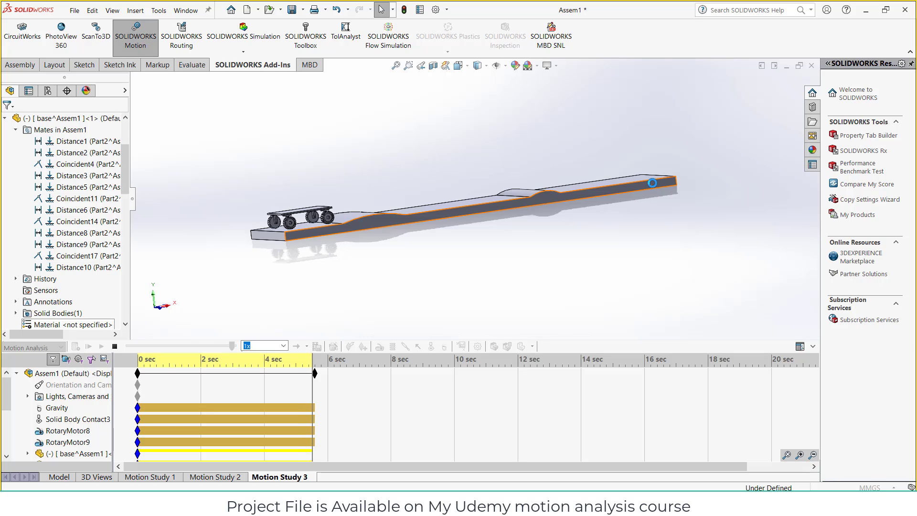
Step: Collapse the timeline and play the recalculated cart run from the start of the track
{"action": "left_click", "coordinate": [88, 346]}
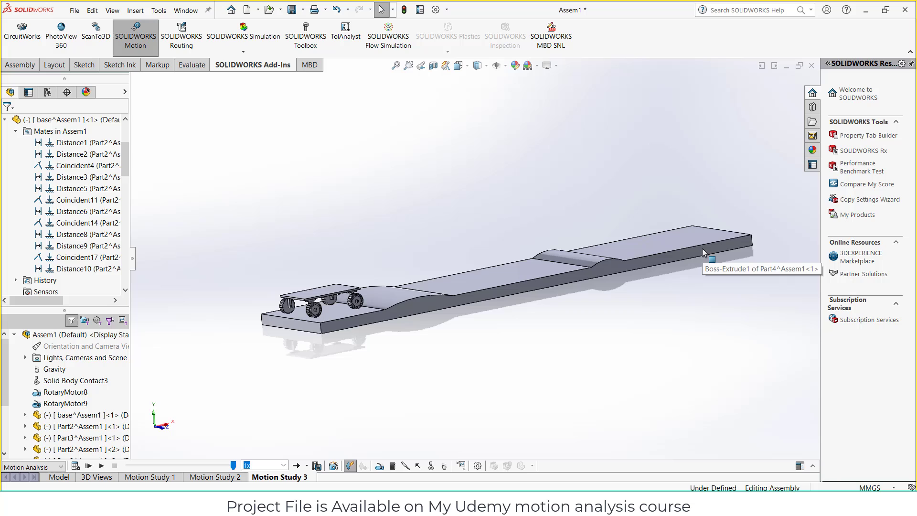
{"action": "left_click", "coordinate": [88, 465]}
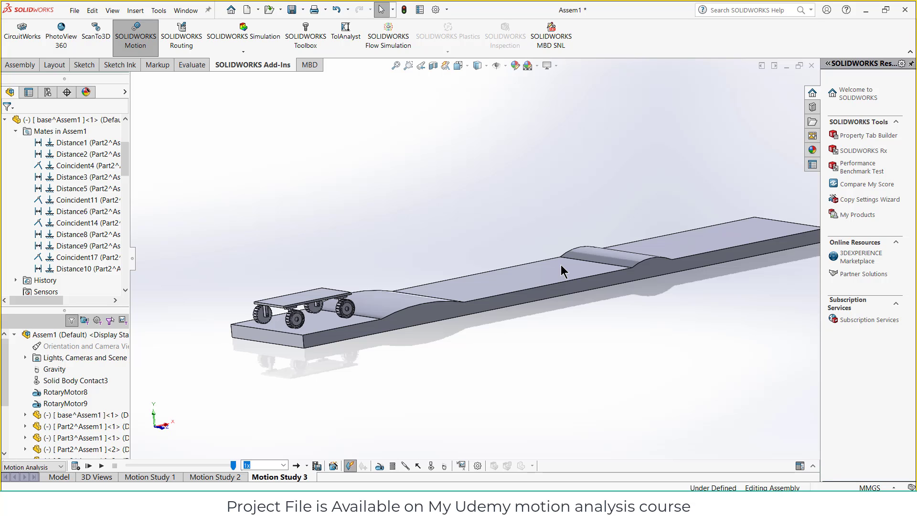
{"action": "mouse_move", "coordinate": [420, 347]}
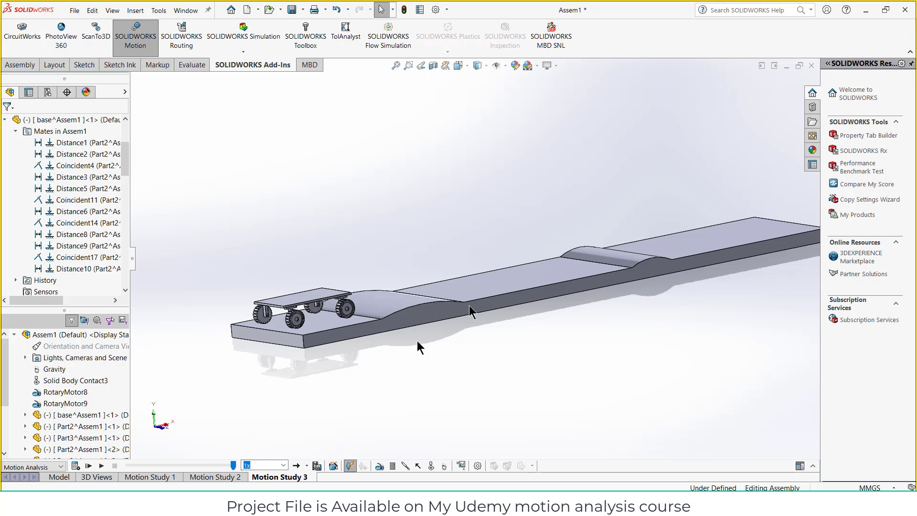